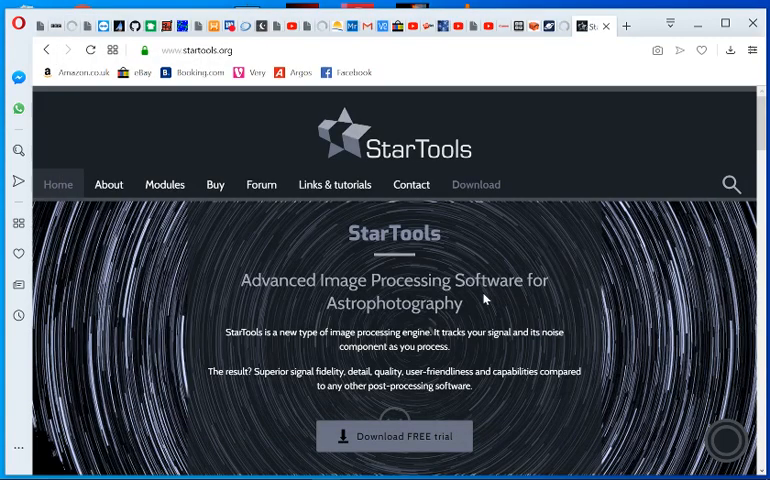
pyautogui.moveTo(452, 258)
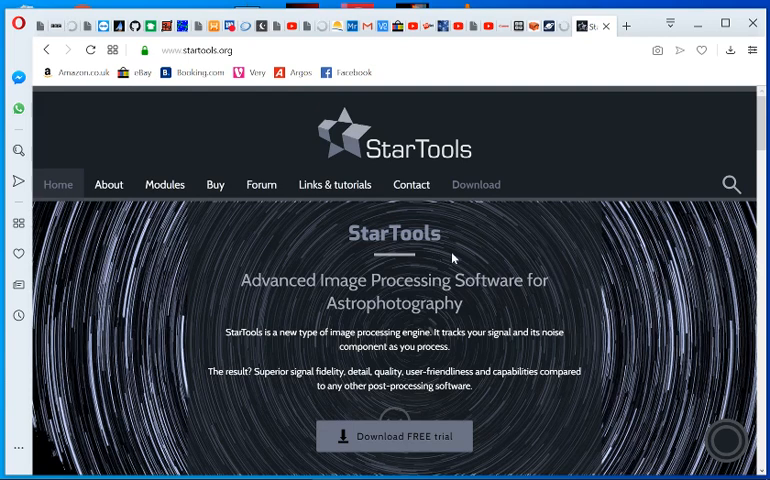
pyautogui.moveTo(480, 258)
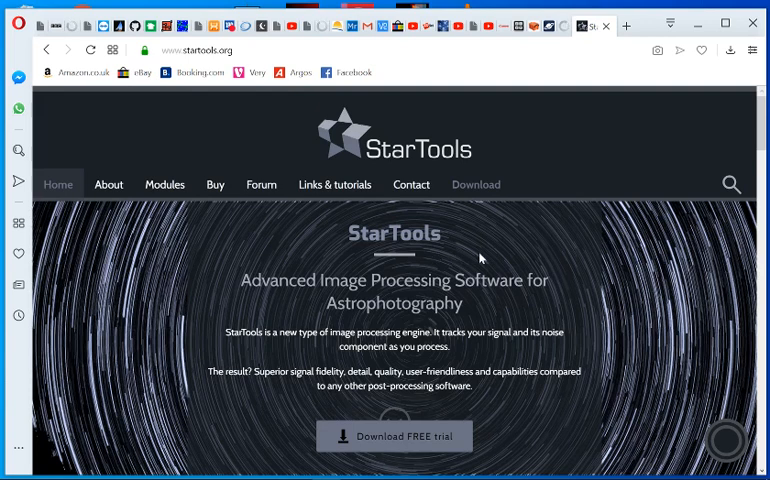
pyautogui.moveTo(483, 218)
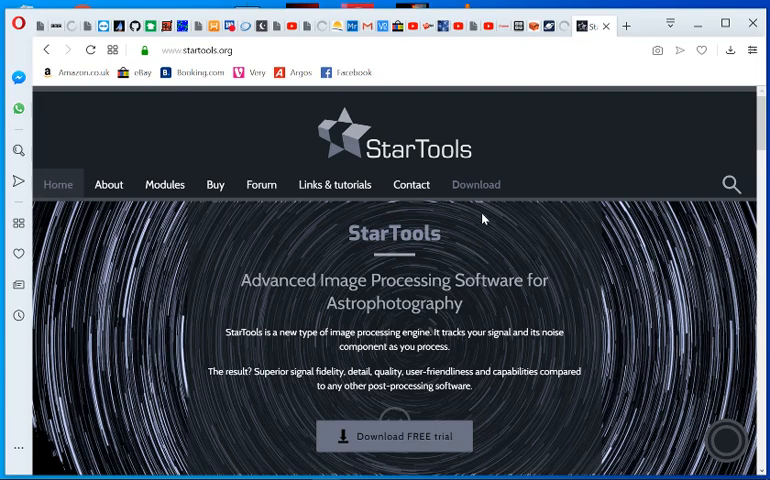
pyautogui.moveTo(476, 184)
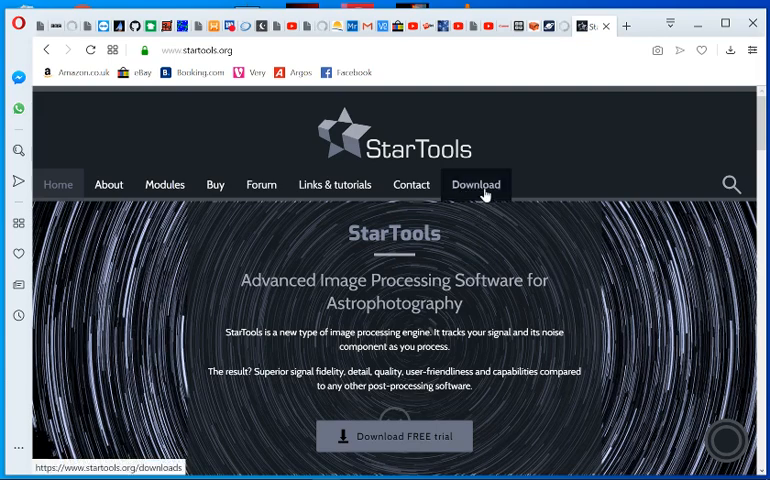
# Download the StarTools 1.5.365 ZIP from the latest-version section of startools.org's download page
pyautogui.click(476, 184)
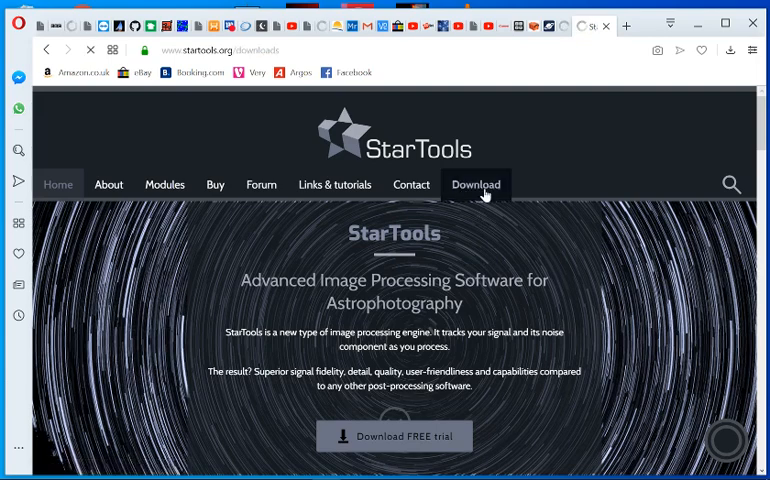
pyautogui.click(476, 184)
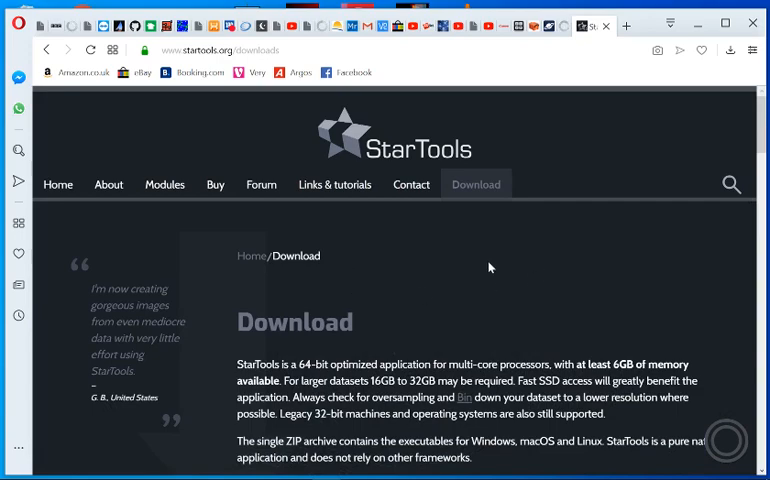
pyautogui.scroll(-3)
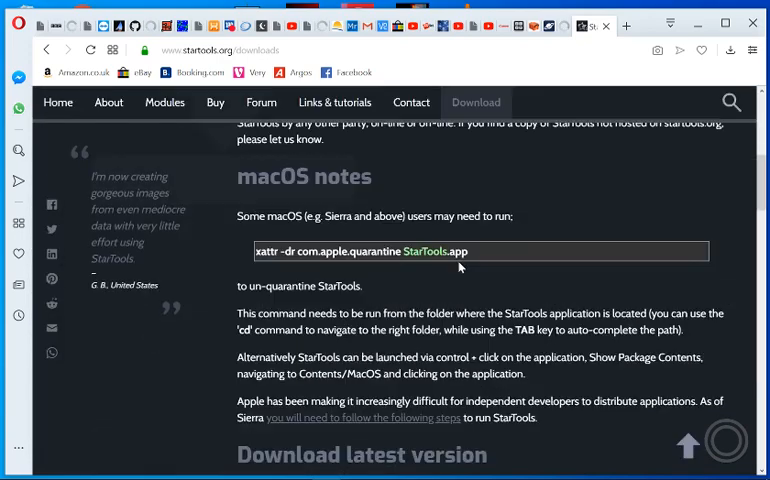
pyautogui.scroll(-3)
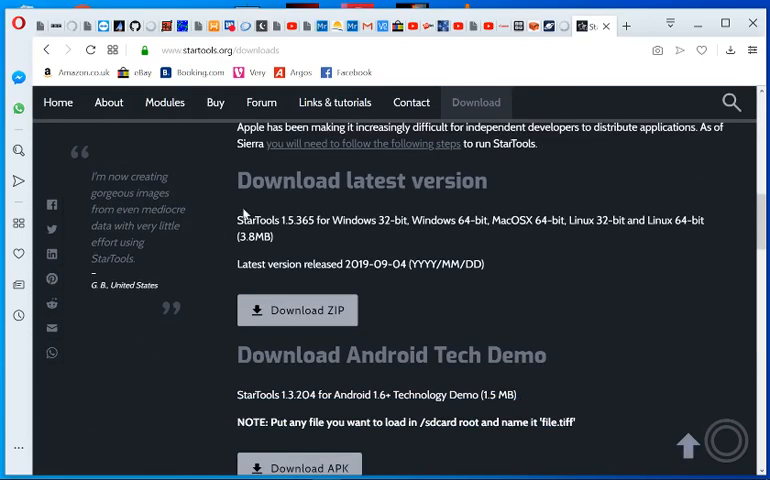
pyautogui.moveTo(329, 285)
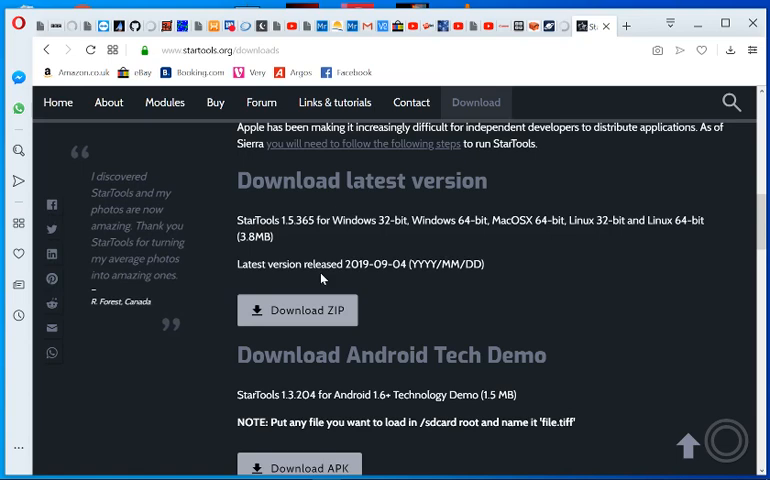
pyautogui.moveTo(545, 243)
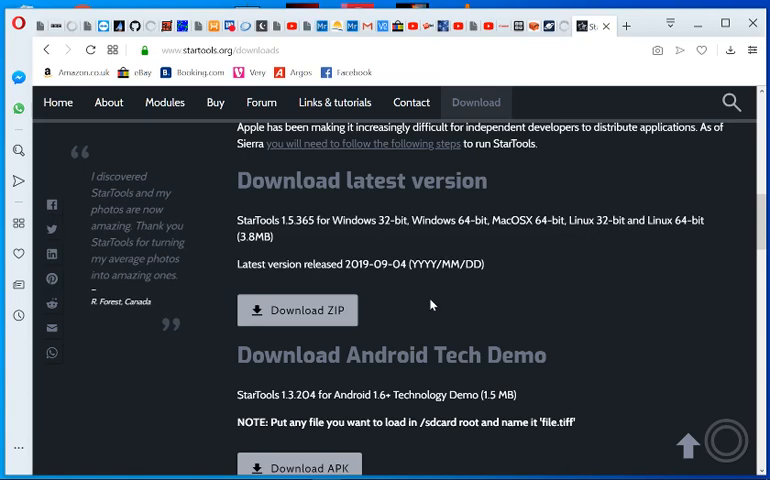
pyautogui.scroll(3)
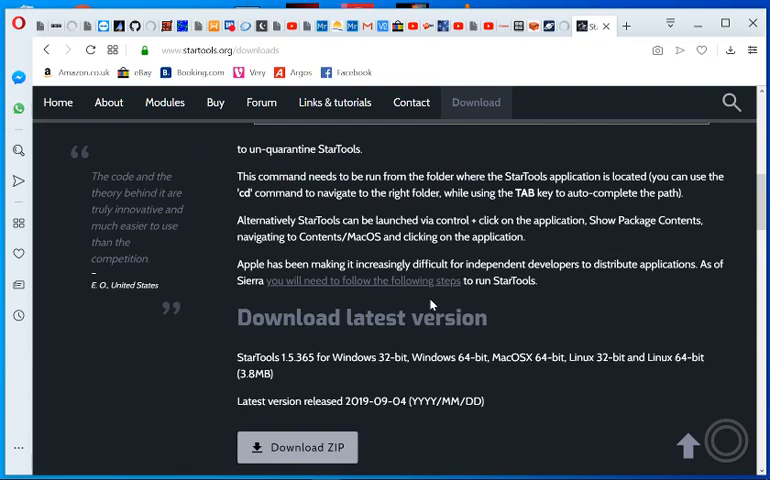
pyautogui.moveTo(365, 211)
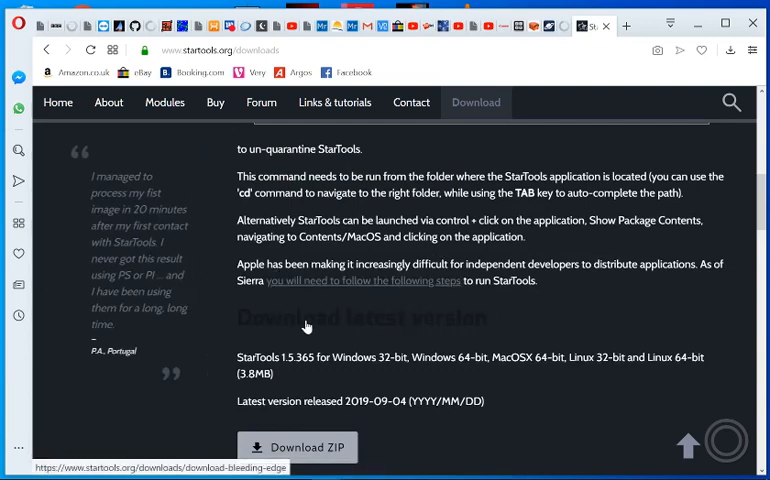
pyautogui.click(307, 317)
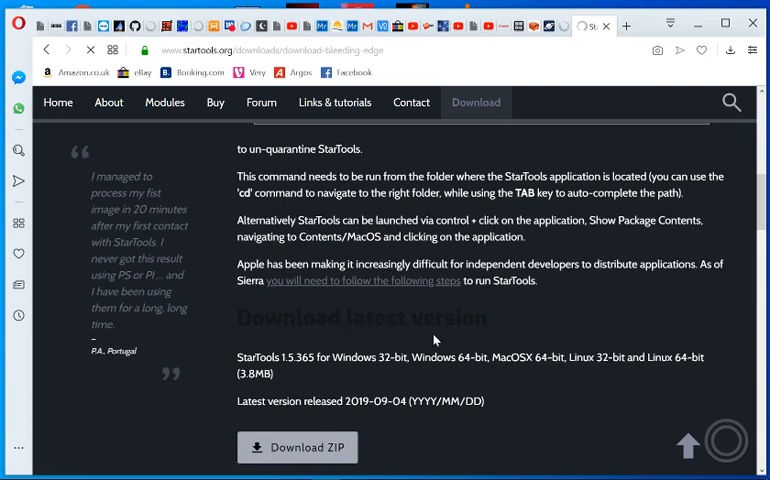
pyautogui.scroll(-3)
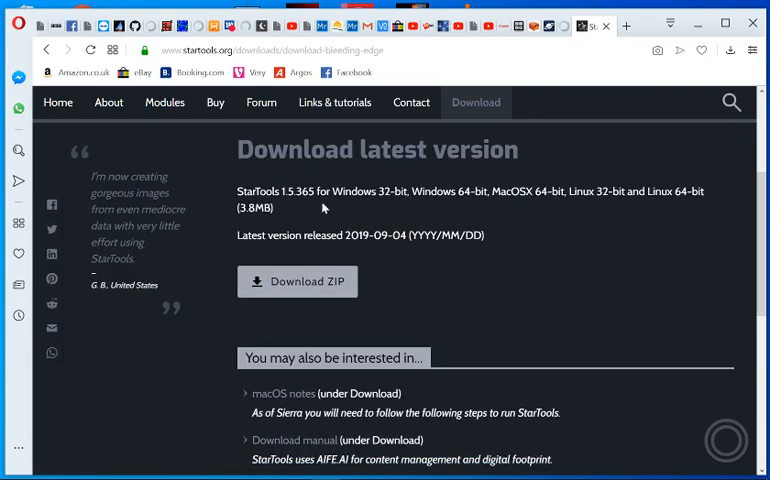
pyautogui.moveTo(352, 153)
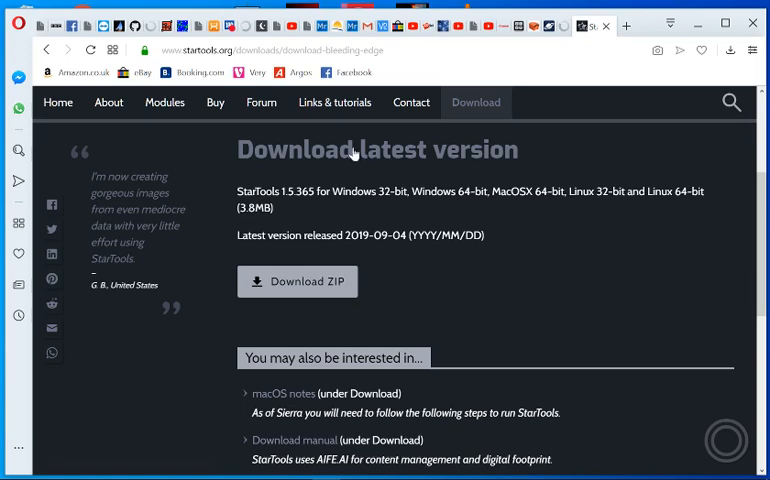
pyautogui.click(297, 281)
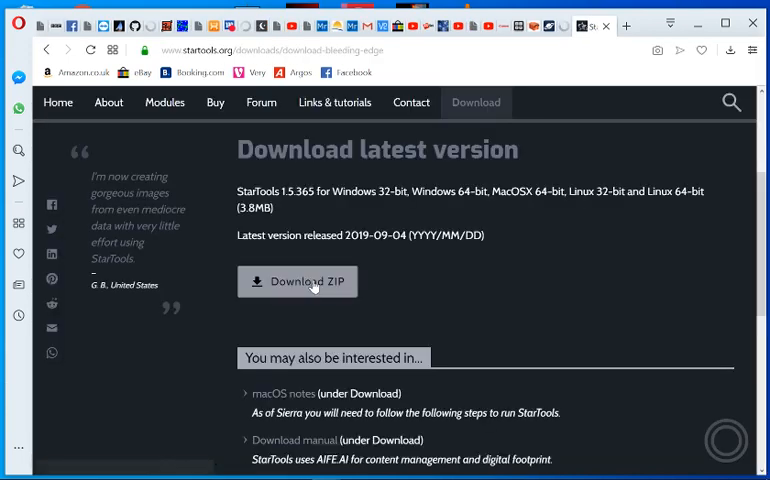
pyautogui.click(297, 281)
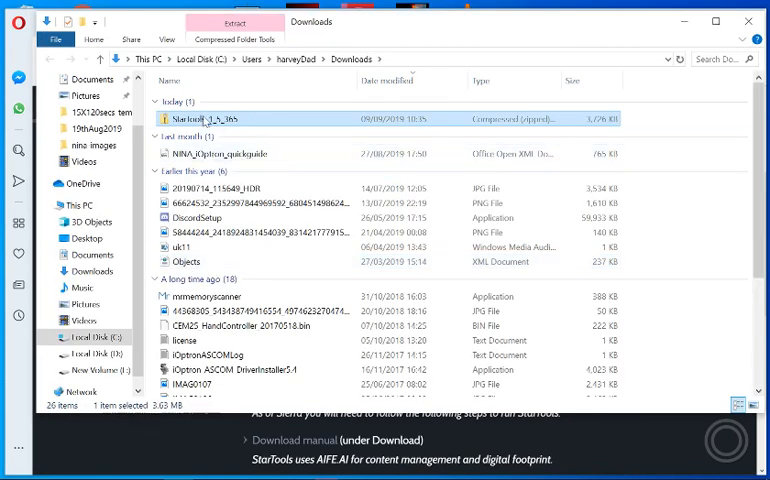
# Bring up actions for the StarTools_1_5_365 ZIP in Downloads, then browse to Local Disk (D:)
pyautogui.rightClick(205, 118)
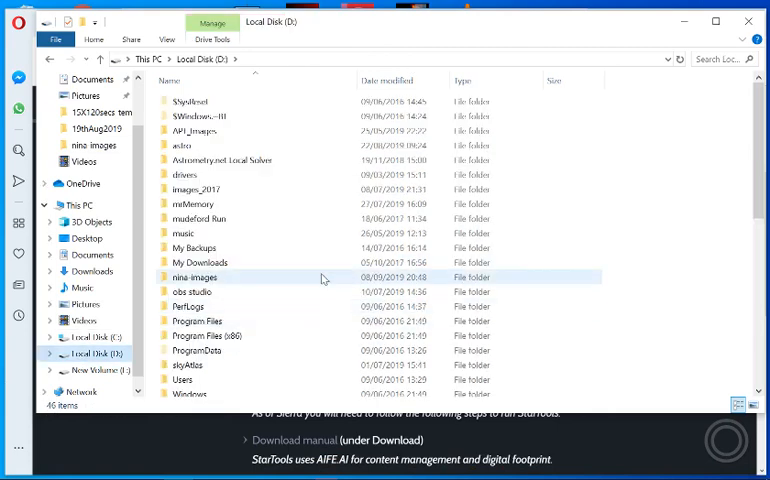
pyautogui.scroll(-3)
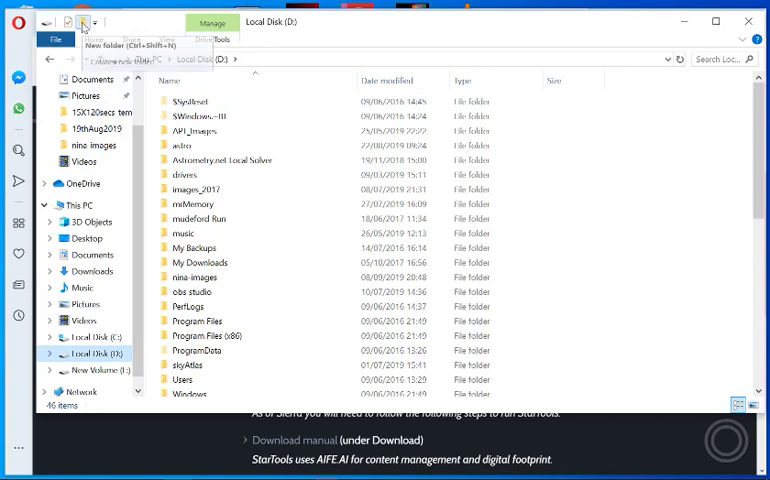
# Add a new folder named 'Startools' at the top level of D:
pyautogui.click(76, 22)
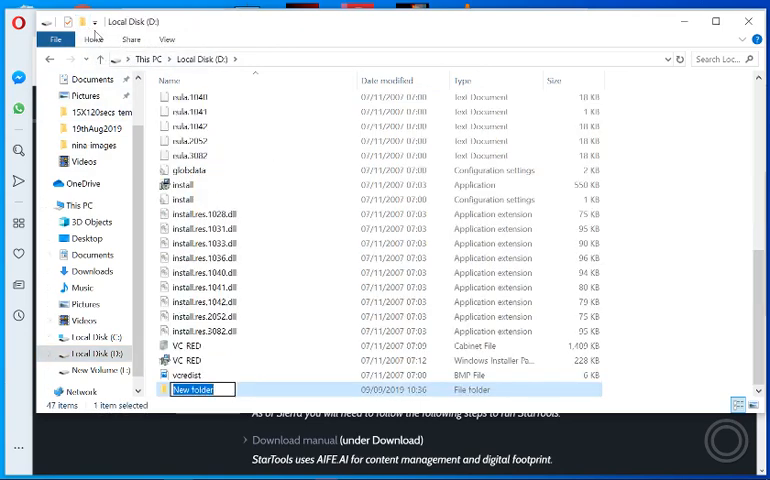
pyautogui.write('S')
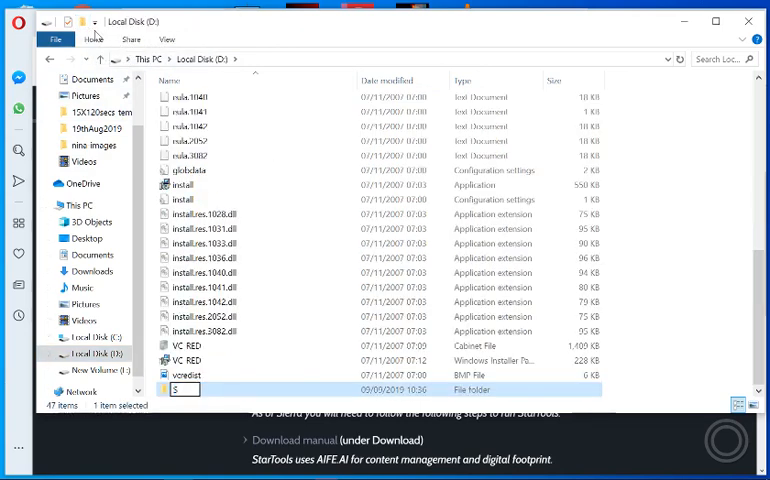
pyautogui.write('Startools')
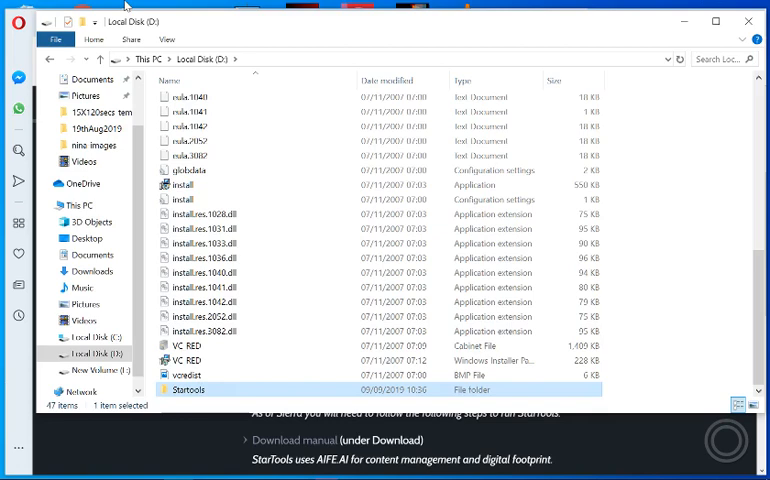
# Open D:\Startools so the StarTools_1_5_365 ZIP sits inside it
pyautogui.doubleClick(188, 389)
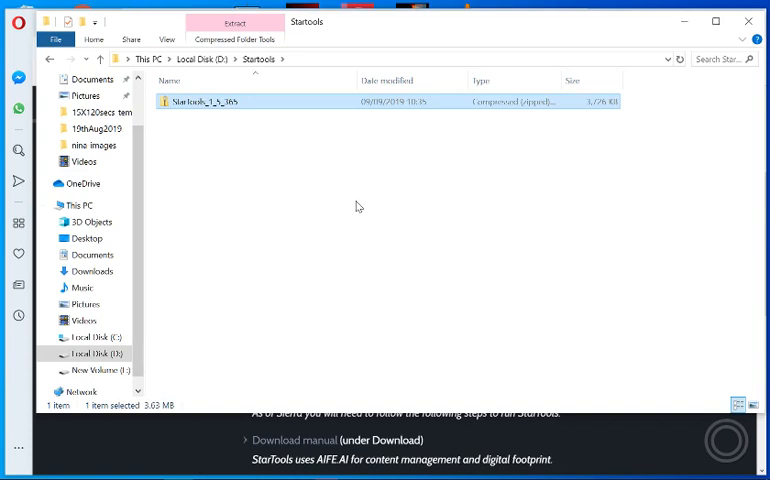
pyautogui.moveTo(364, 207)
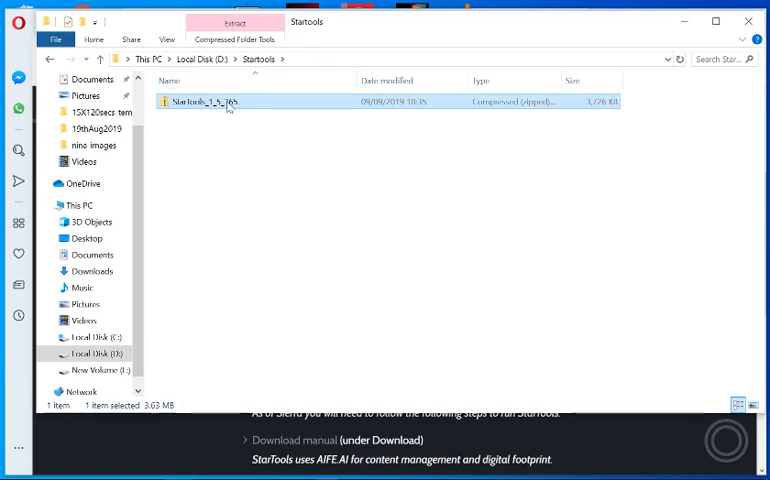
# Extract All from the StarTools ZIP into D:\Startools\StarTools_1_5_365
pyautogui.rightClick(205, 101)
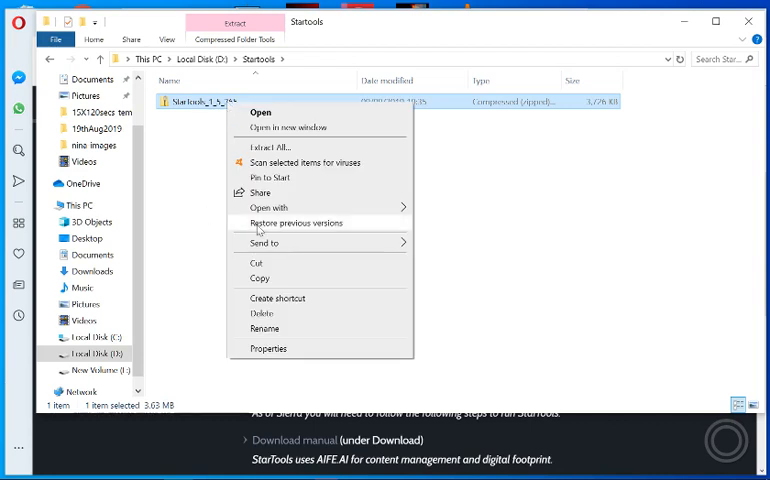
pyautogui.moveTo(260, 150)
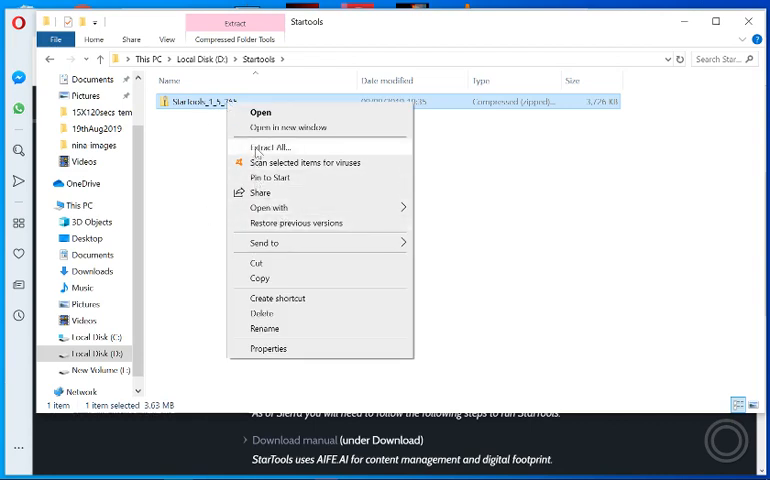
pyautogui.click(270, 148)
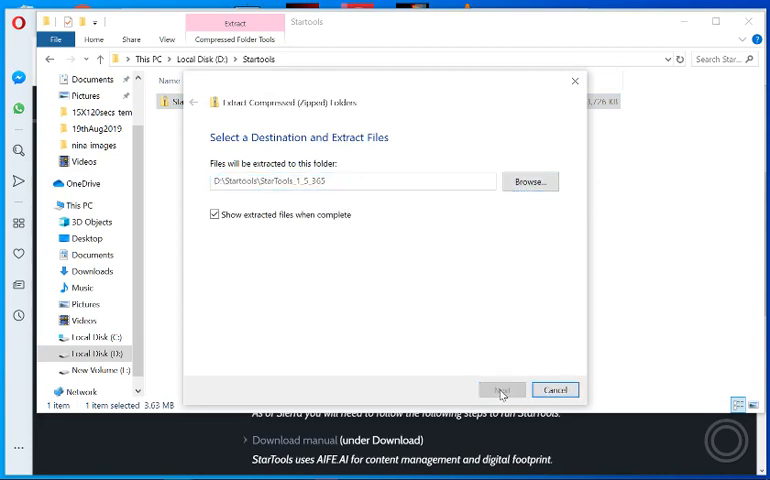
pyautogui.click(502, 389)
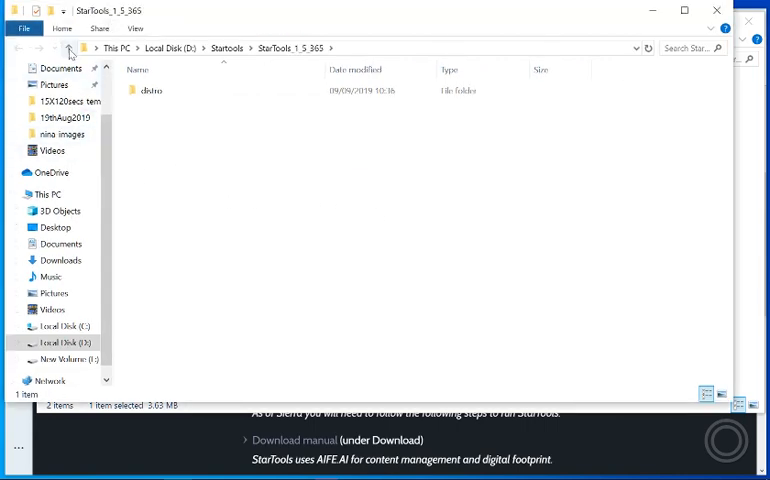
# Go back to Startools and open StarTools_1_5_365, then its distro folder
pyautogui.click(70, 48)
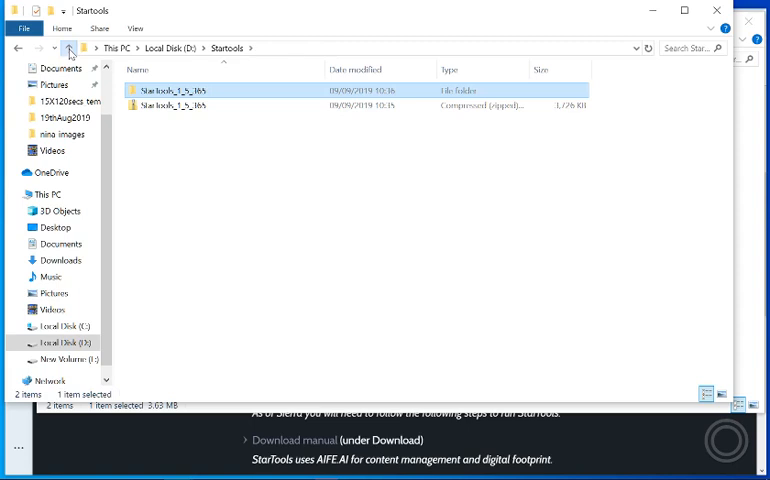
pyautogui.click(69, 48)
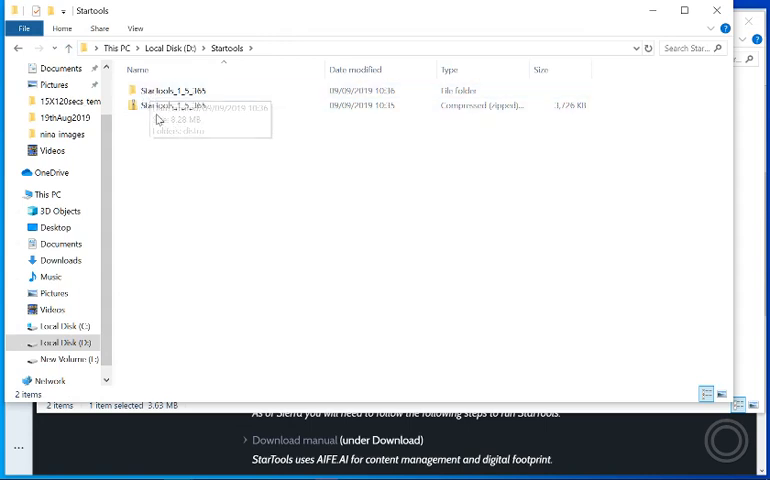
pyautogui.doubleClick(172, 90)
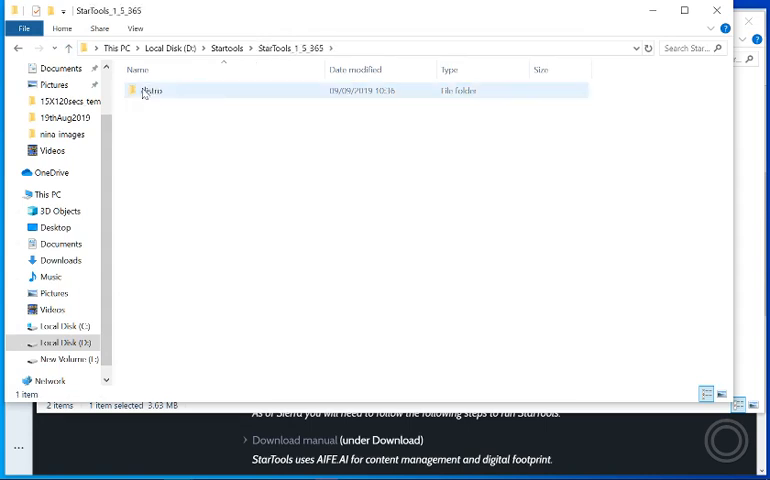
pyautogui.moveTo(150, 91)
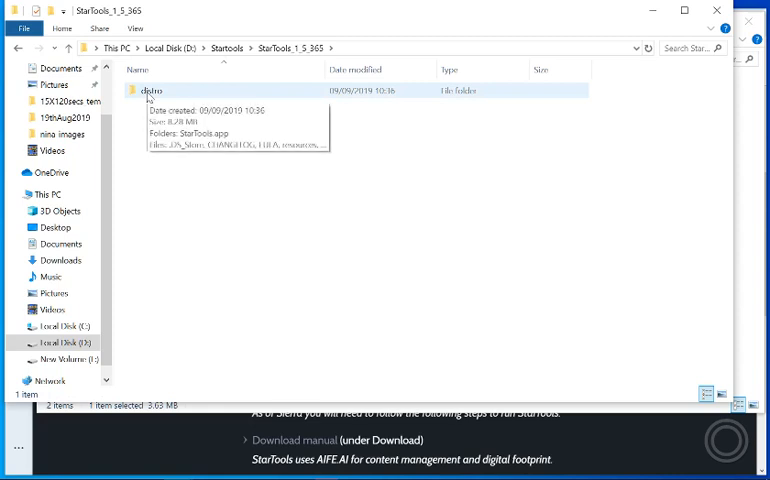
pyautogui.doubleClick(150, 90)
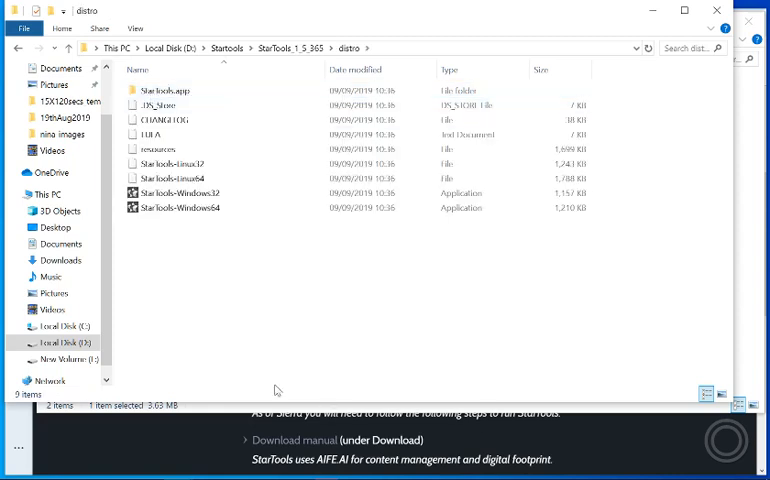
# Select the StarTools-Windows64 application among the distro folder's items
pyautogui.click(178, 207)
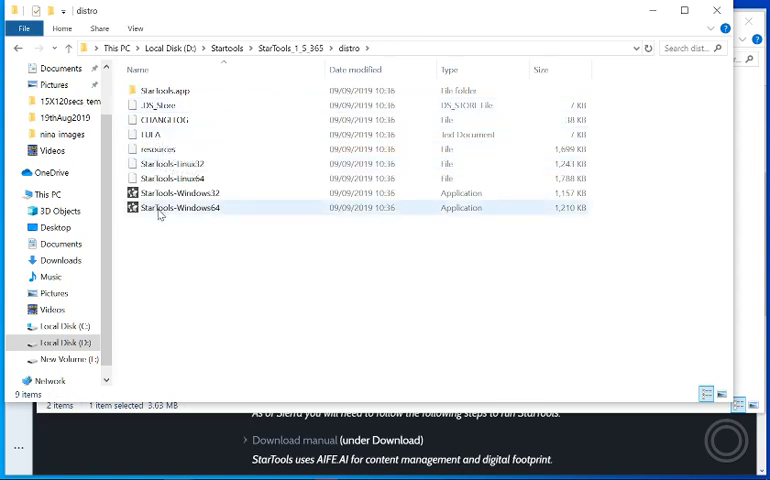
pyautogui.click(178, 192)
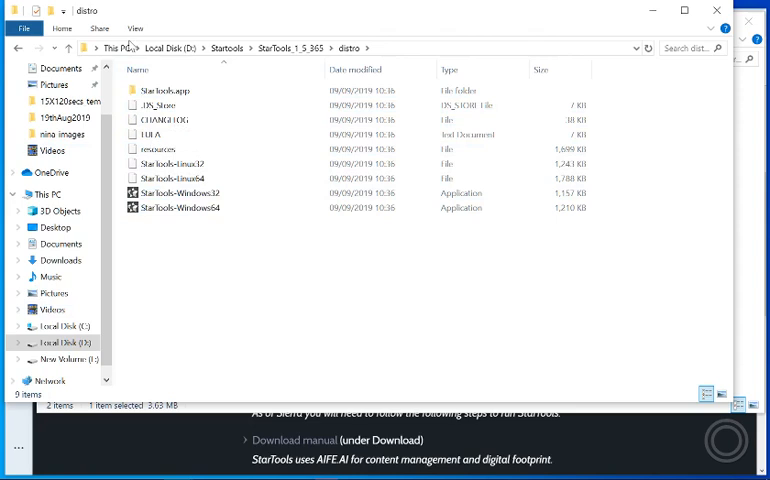
pyautogui.click(166, 90)
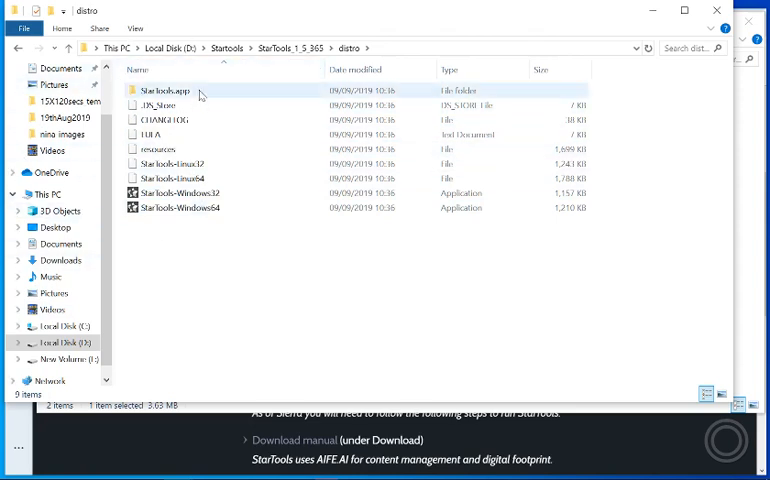
pyautogui.click(170, 163)
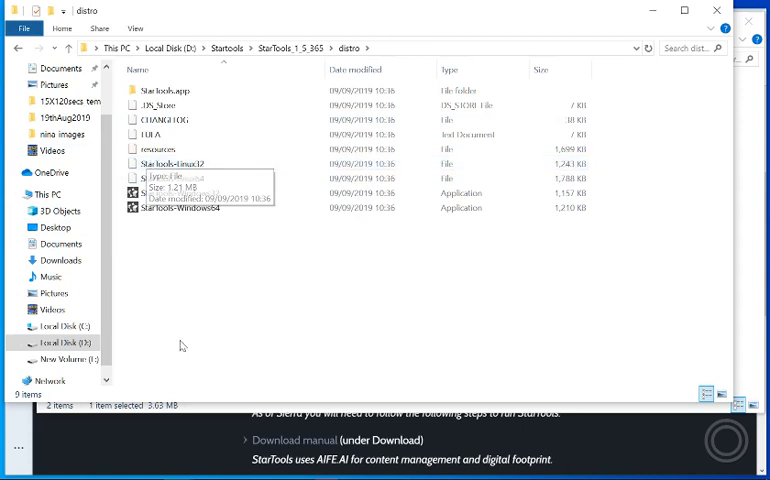
pyautogui.click(183, 207)
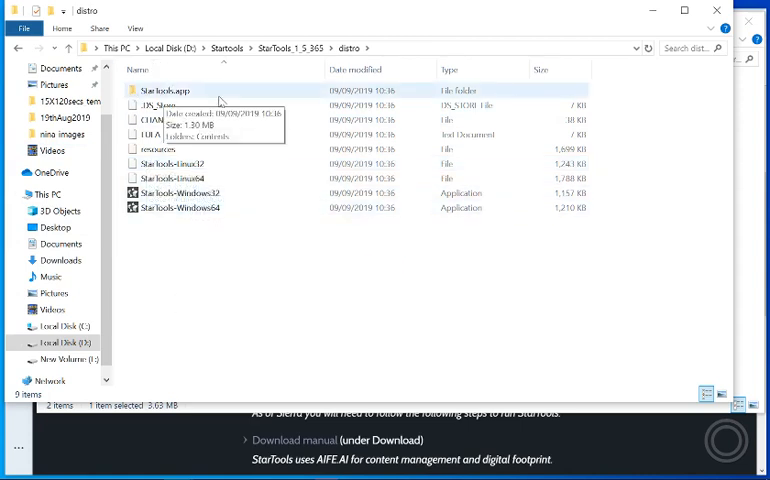
pyautogui.click(180, 207)
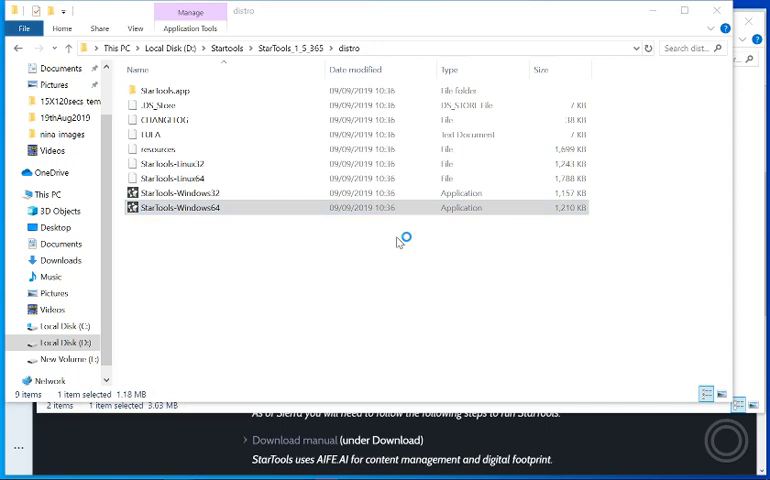
# Launch StarTools-Windows64 and let it run past SmartScreen via More info and Run anyway
pyautogui.doubleClick(178, 207)
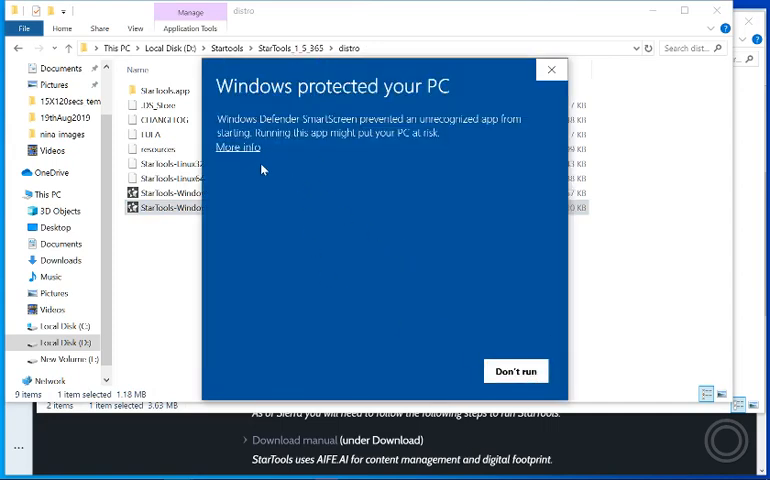
pyautogui.click(238, 147)
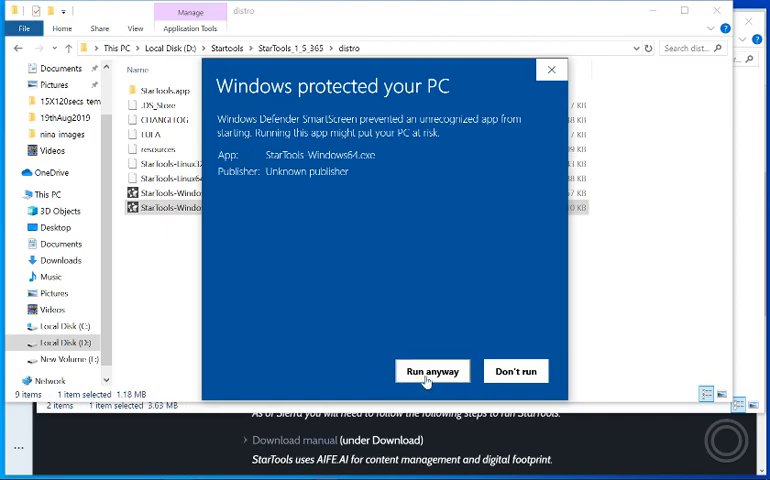
pyautogui.click(432, 371)
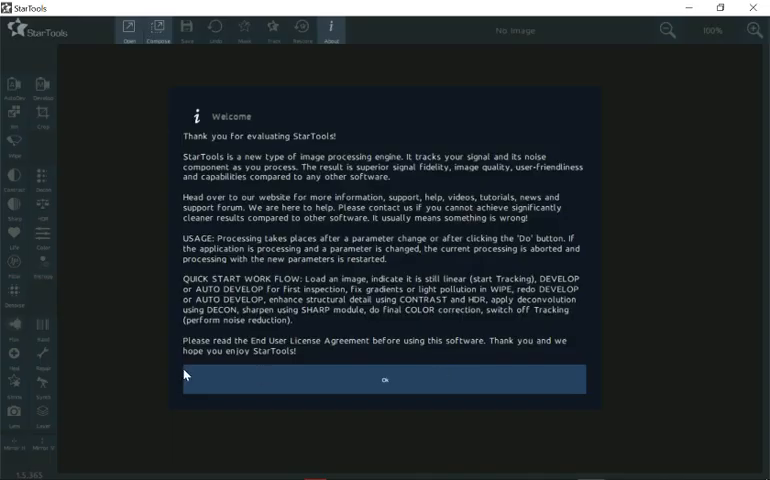
pyautogui.moveTo(324, 367)
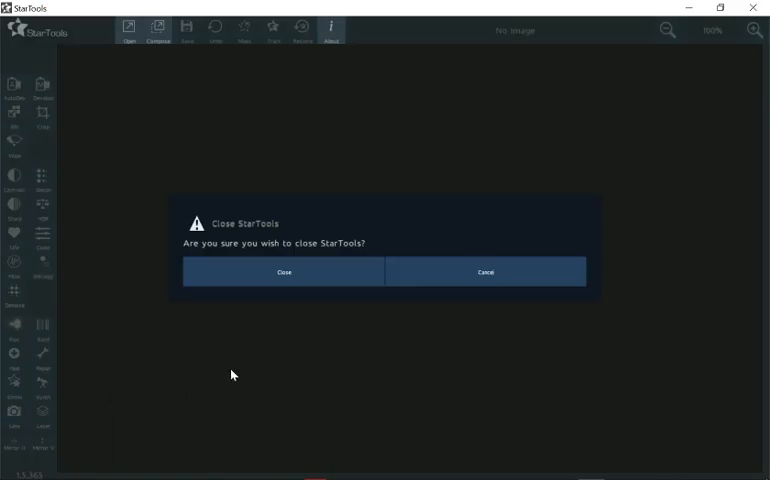
# Confirm closing StarTools in the exit prompt
pyautogui.click(283, 271)
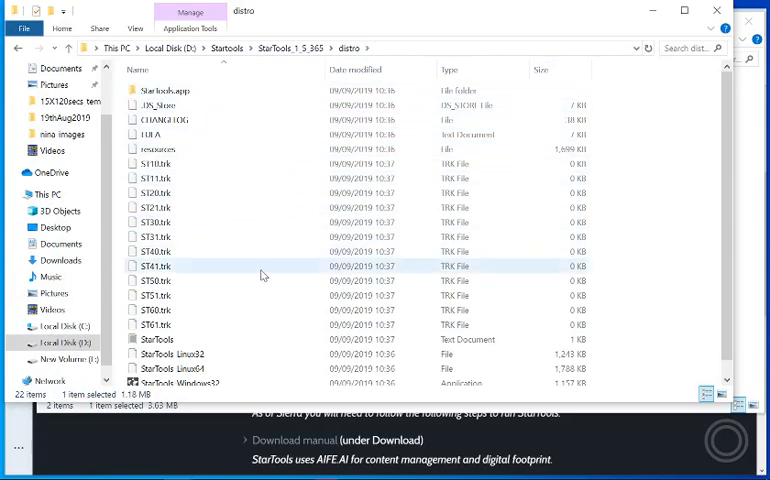
pyautogui.moveTo(260, 275)
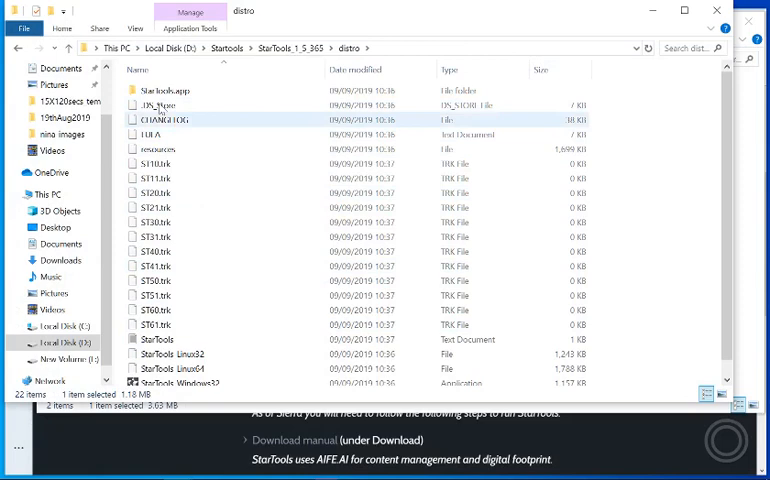
pyautogui.click(160, 104)
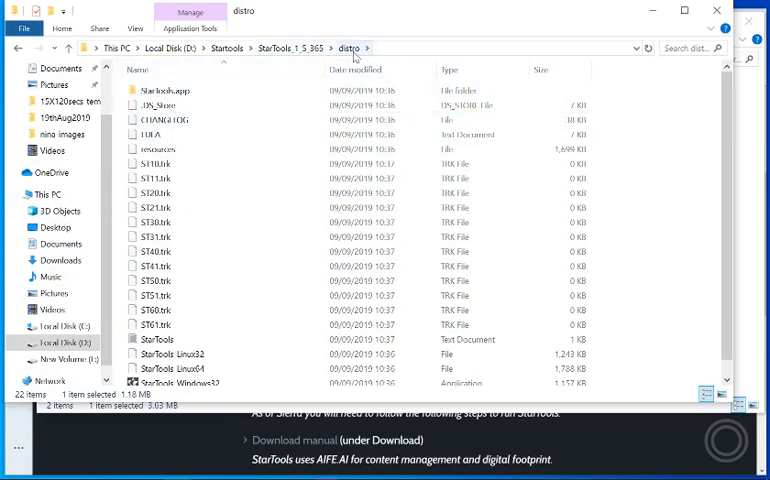
pyautogui.click(290, 48)
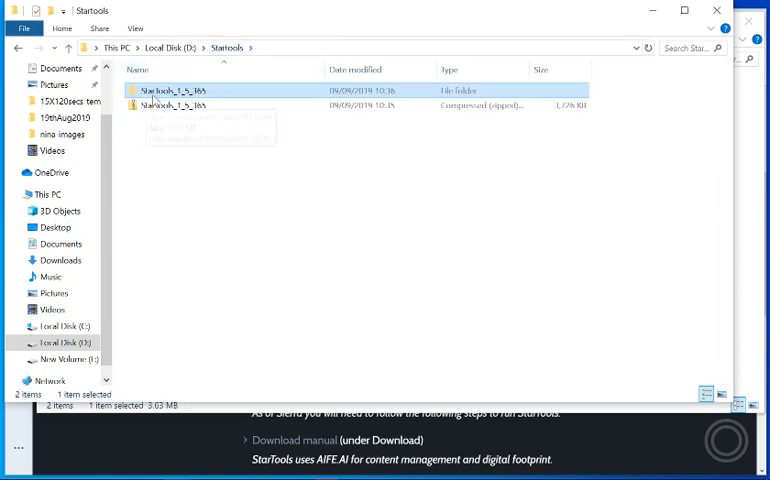
pyautogui.moveTo(160, 90)
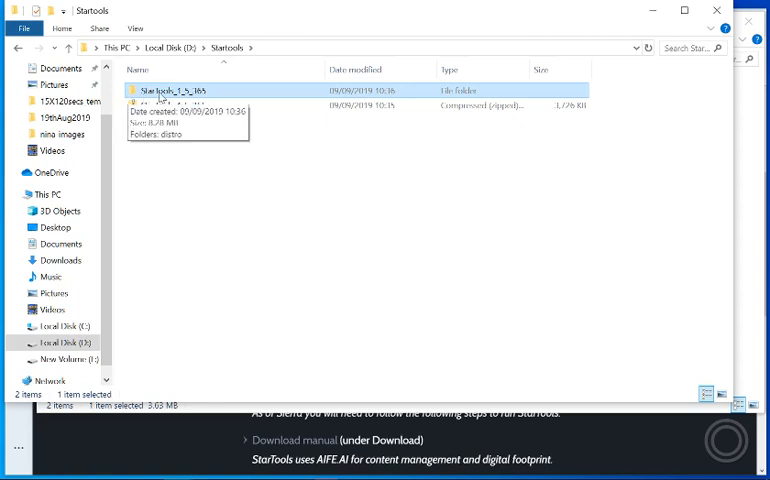
pyautogui.doubleClick(175, 90)
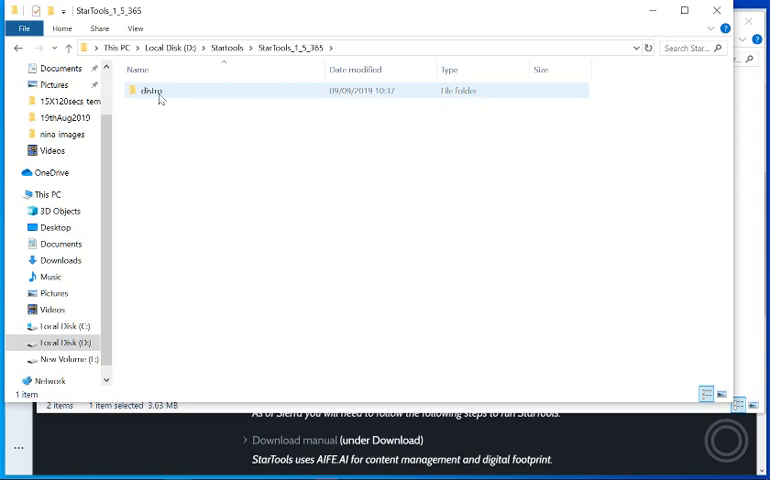
pyautogui.doubleClick(150, 91)
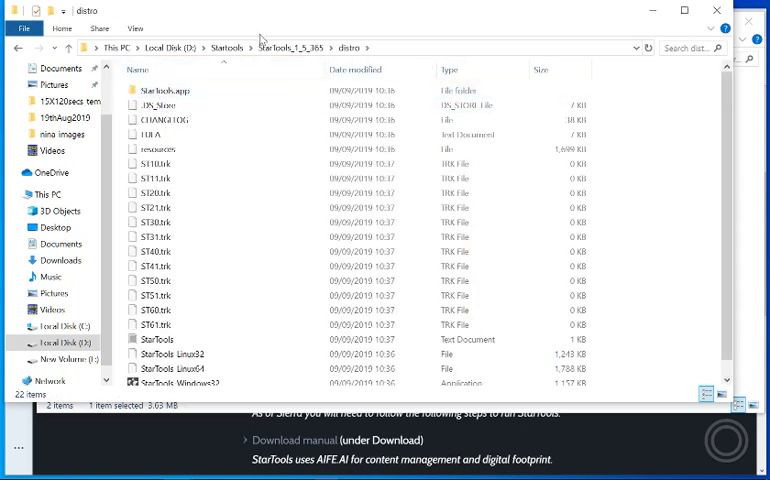
pyautogui.click(162, 119)
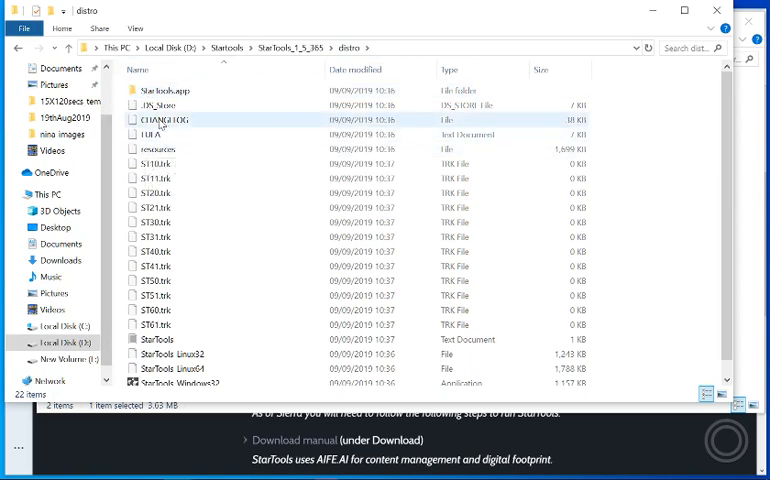
pyautogui.click(170, 149)
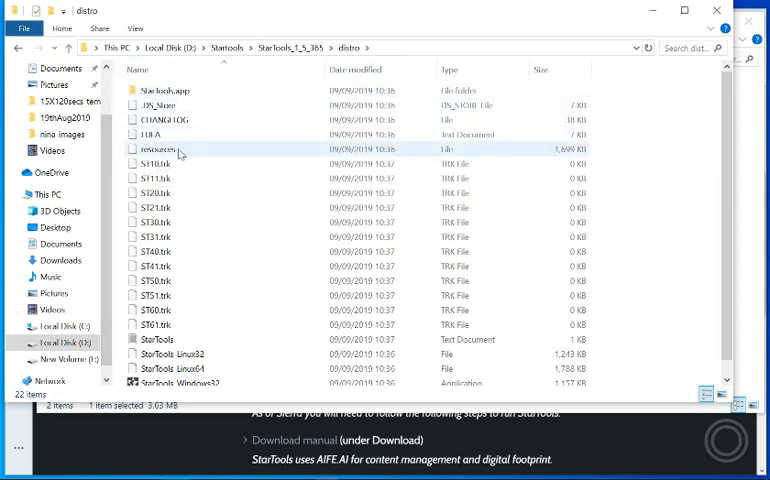
pyautogui.click(400, 148)
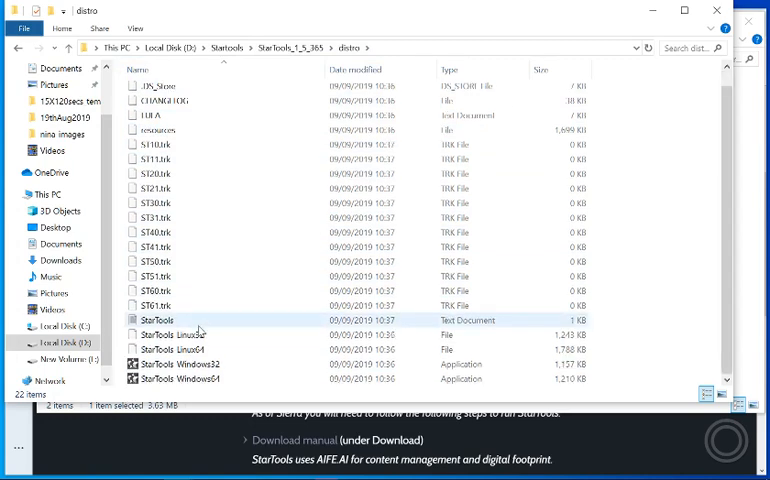
pyautogui.click(180, 378)
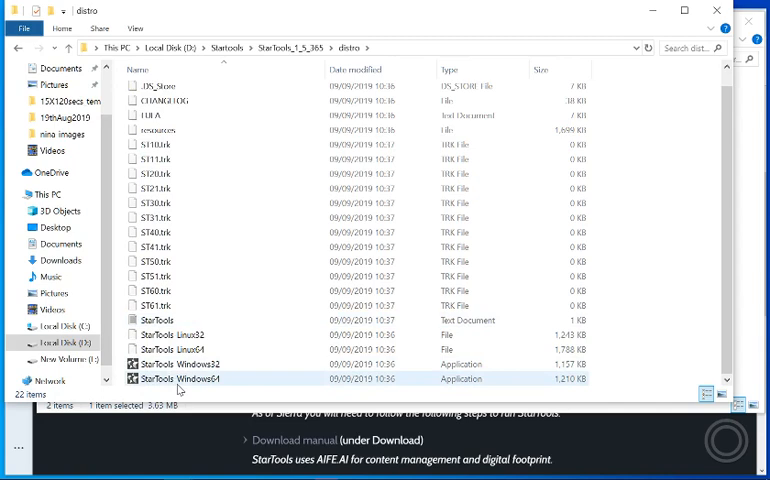
# Bring up StarTools-Windows64's actions in the distro folder to pin it to the taskbar
pyautogui.rightClick(184, 379)
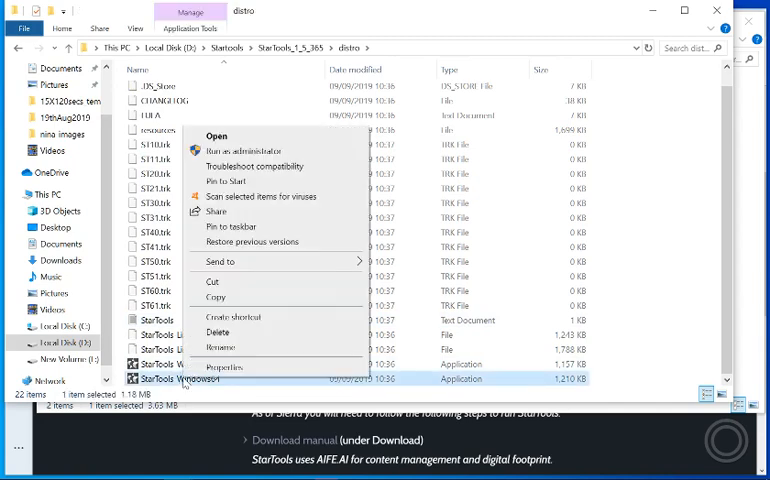
pyautogui.moveTo(251, 241)
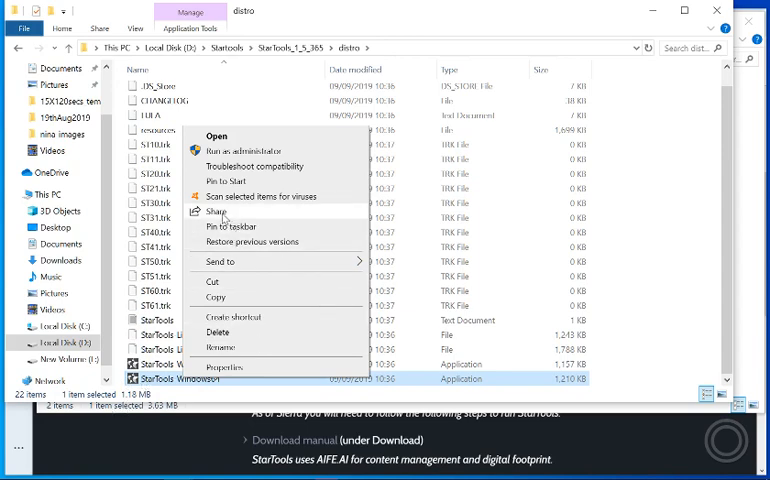
pyautogui.moveTo(230, 226)
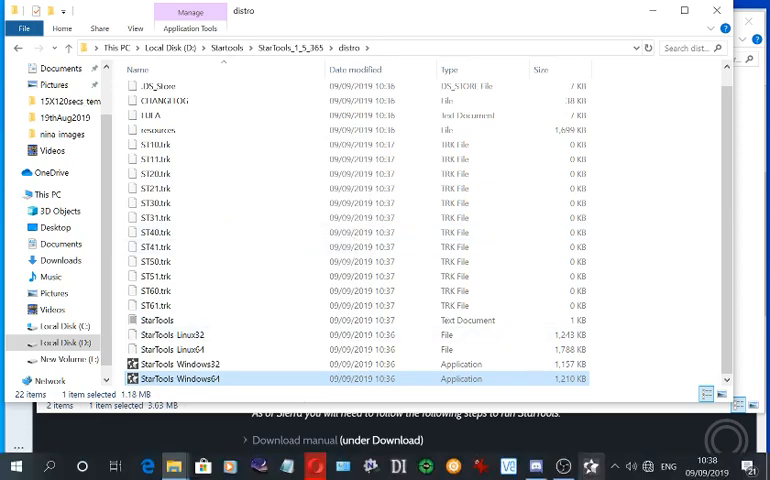
# Start StarTools from its taskbar pin, bringing up the version 1.5 splash screen
pyautogui.doubleClick(182, 378)
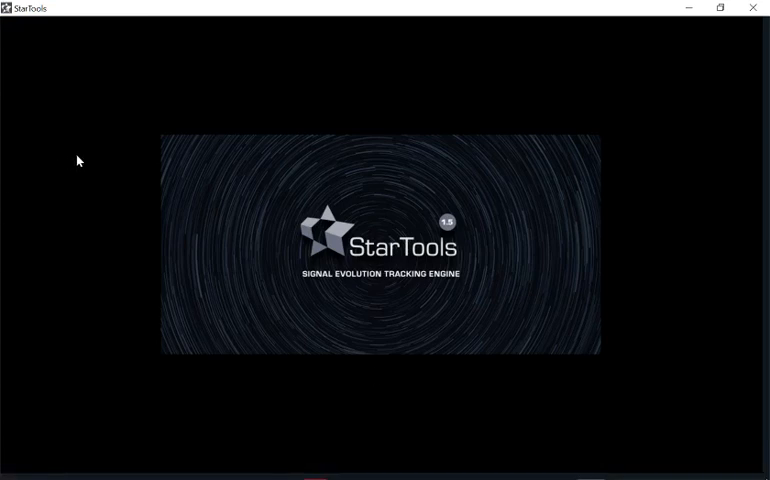
pyautogui.moveTo(127, 140)
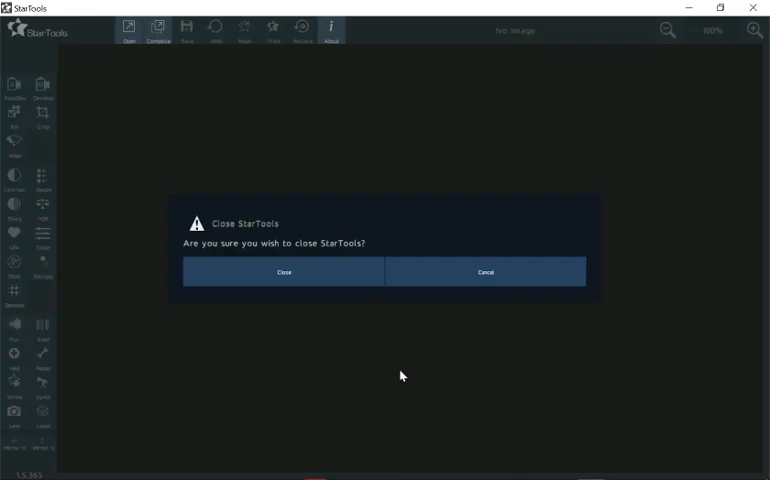
pyautogui.moveTo(340, 290)
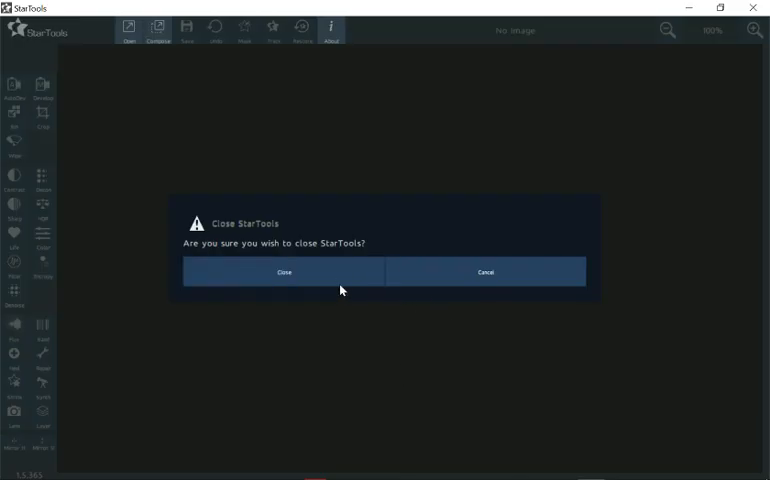